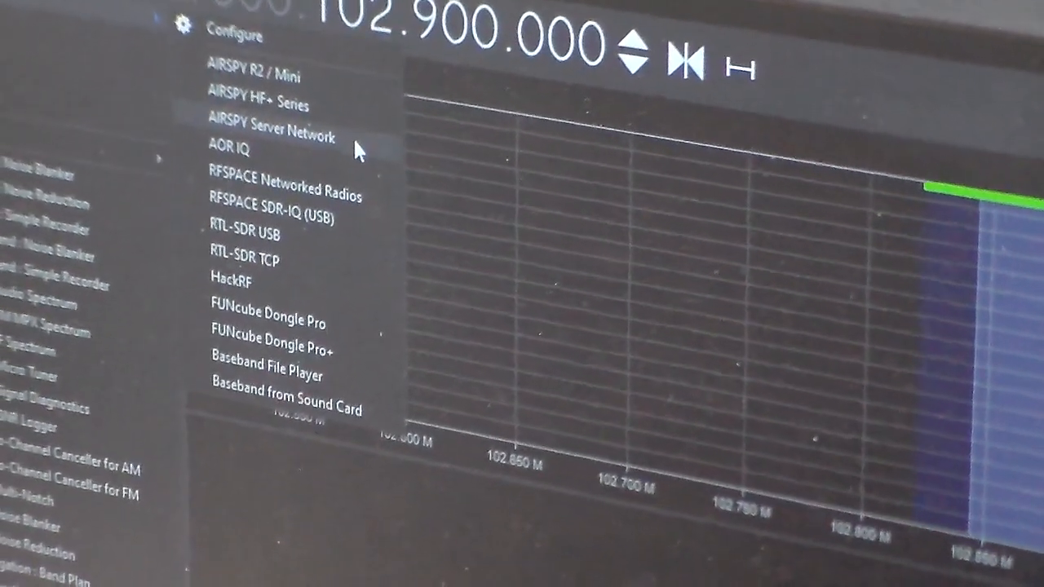
- Select AIRSPY Server Network as the source, at address sdr://169.254.10.1:5555/
click(269, 136)
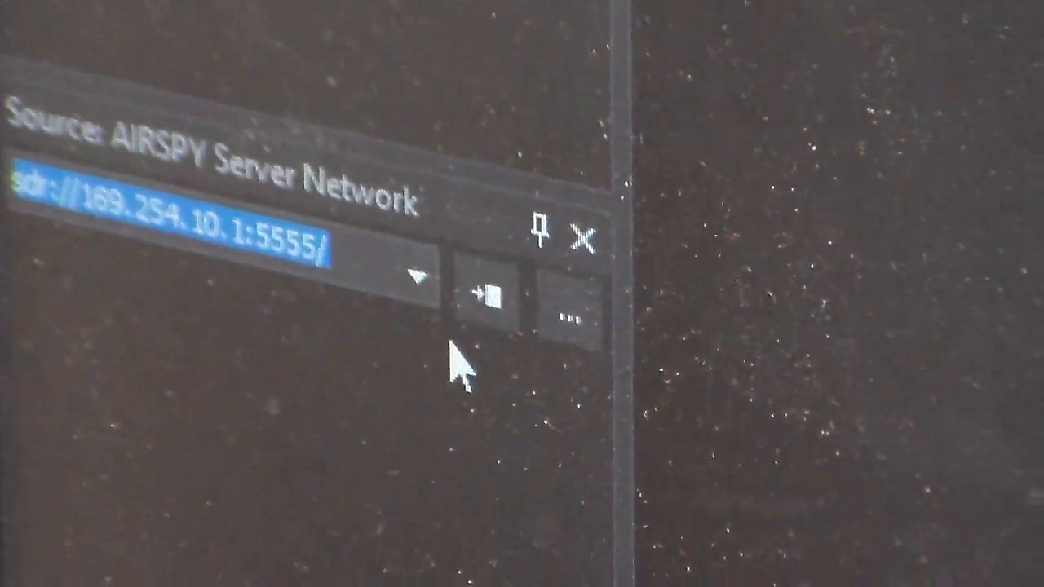
mouse_move(486, 302)
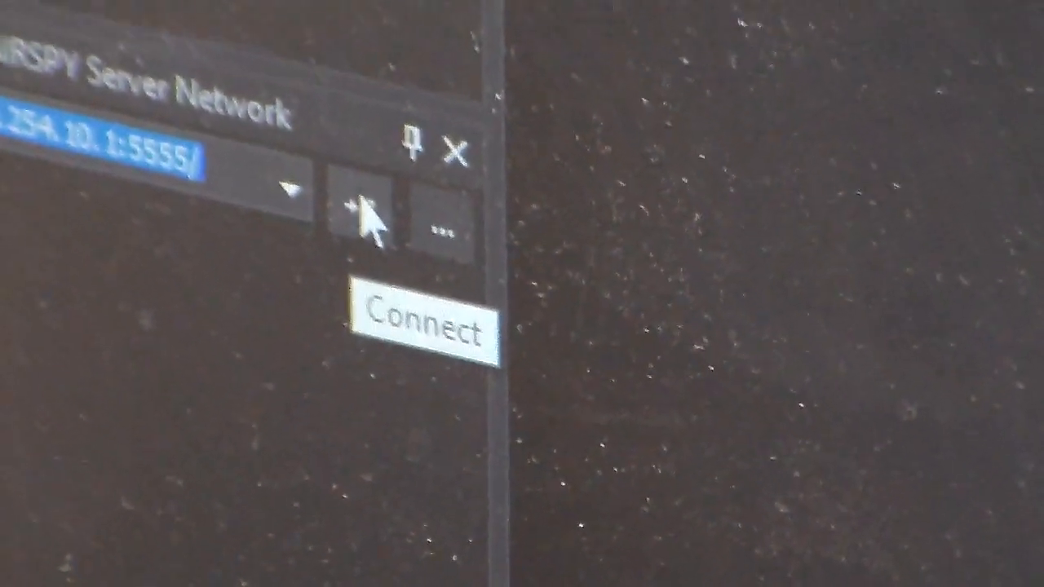
click(367, 212)
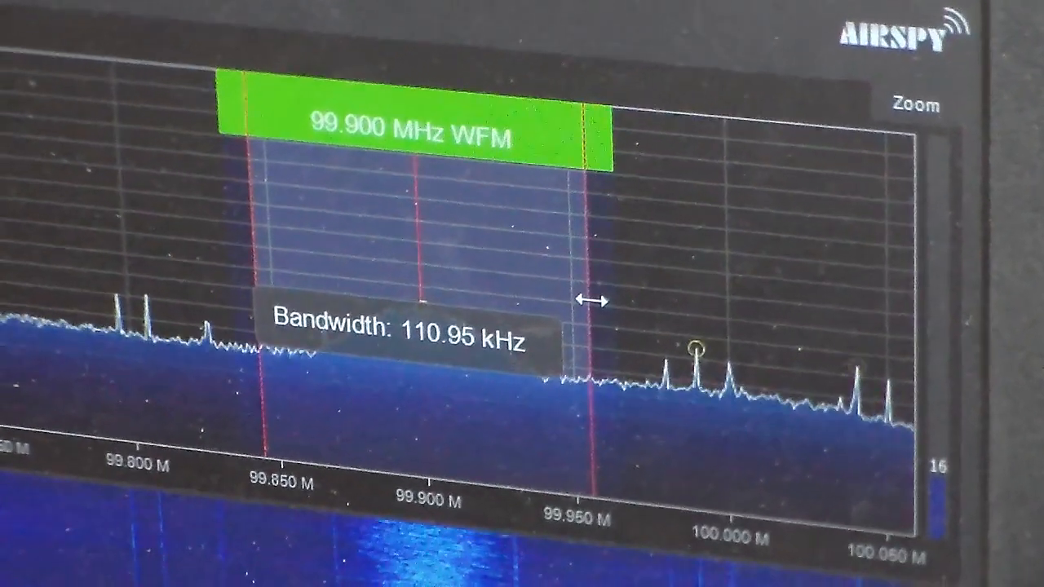
- Drag the 99.900 MHz filter edge outward to widen the bandwidth from 111 to 143.4 kHz
drag(592, 302, 628, 285)
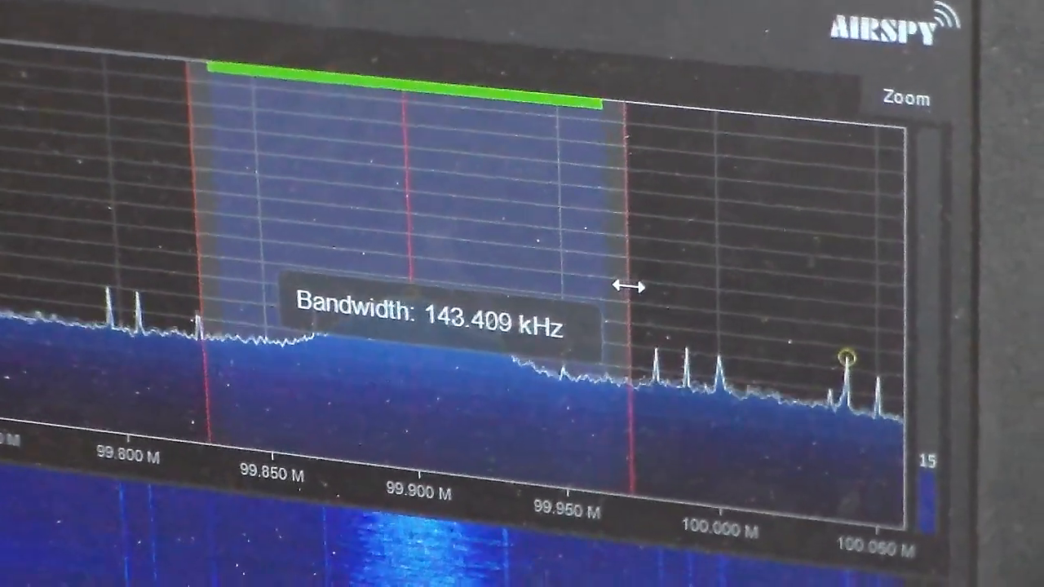